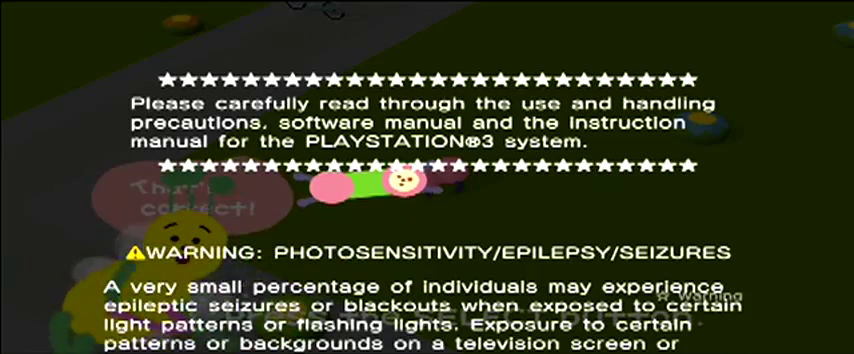
key(select)
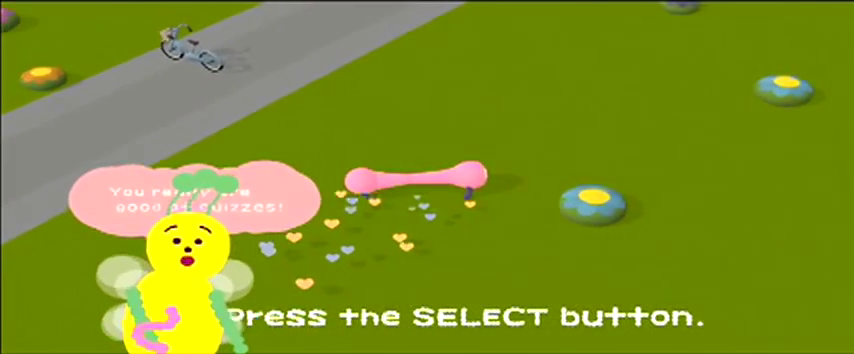
key(select)
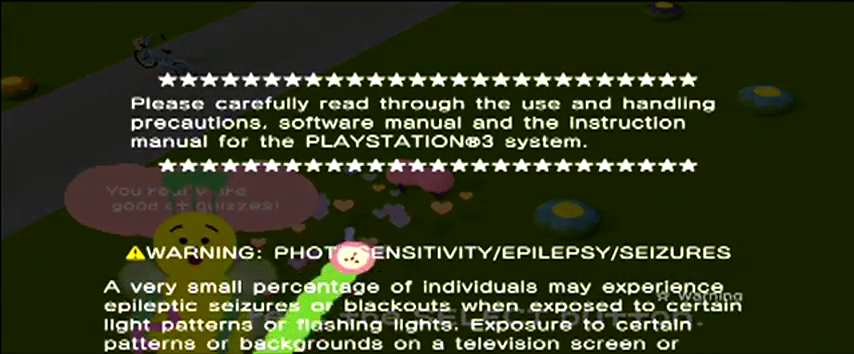